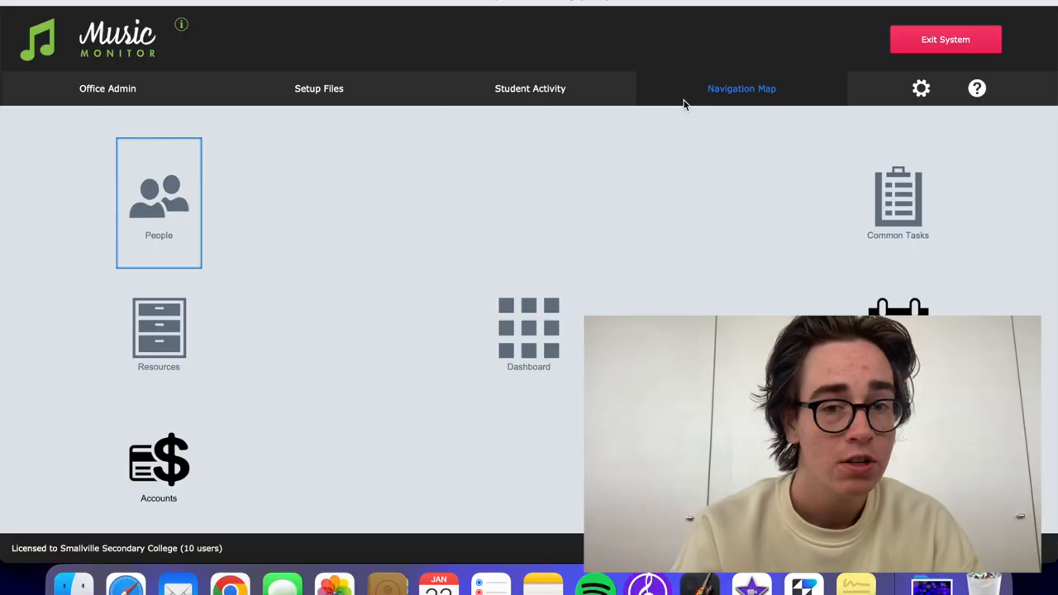
mouse_move(240, 248)
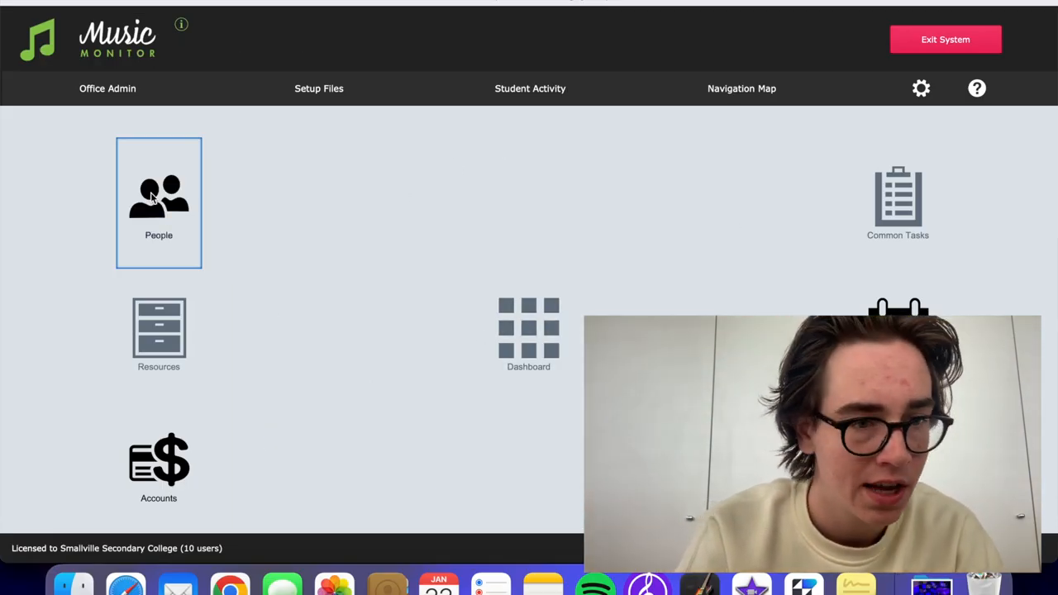
View the Students list, return home via the music-note logo, and reopen a view
click(158, 199)
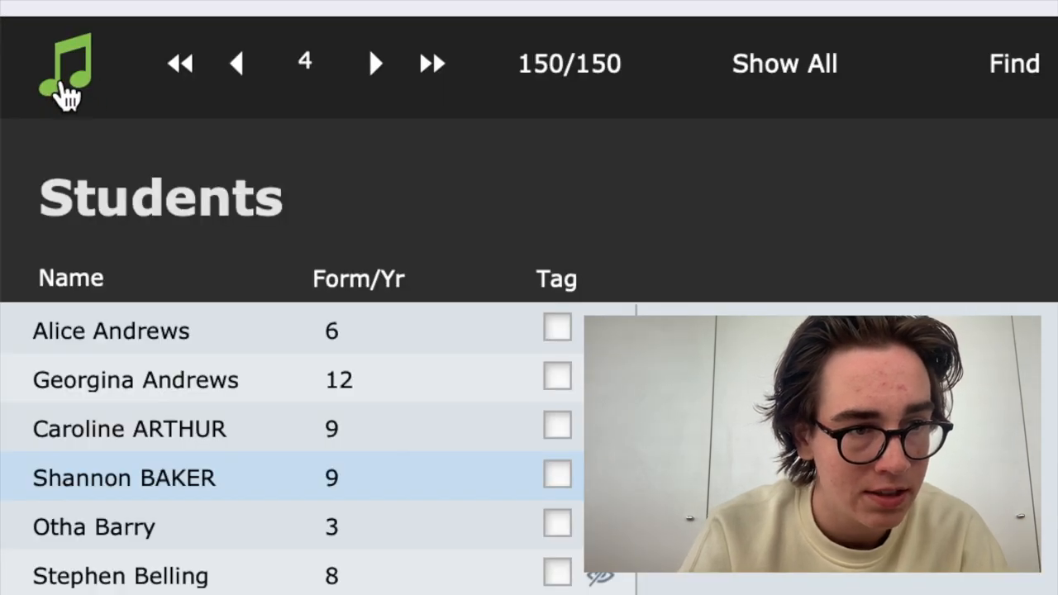
click(64, 69)
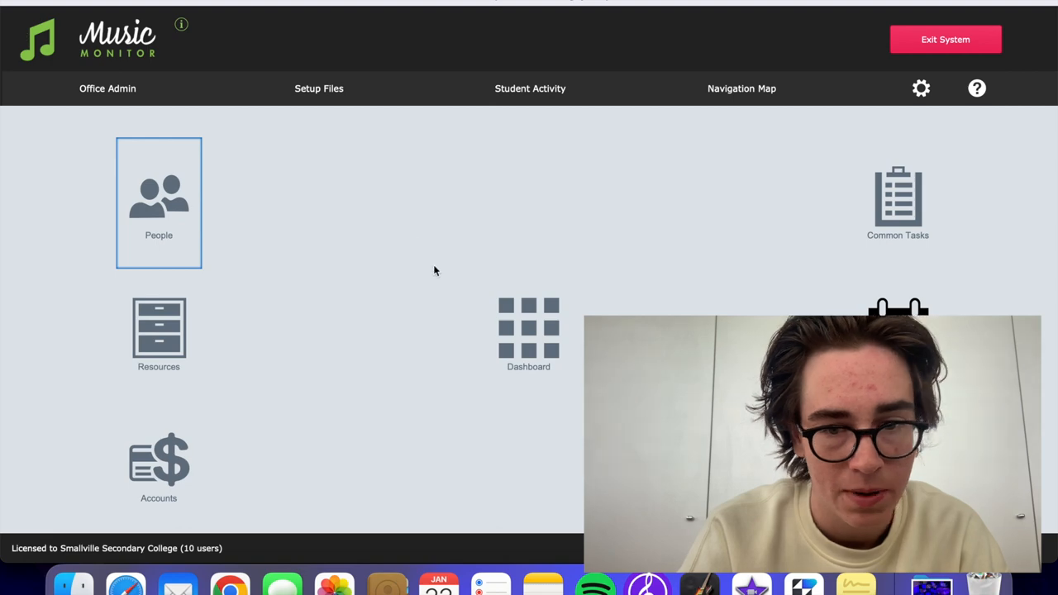
click(159, 463)
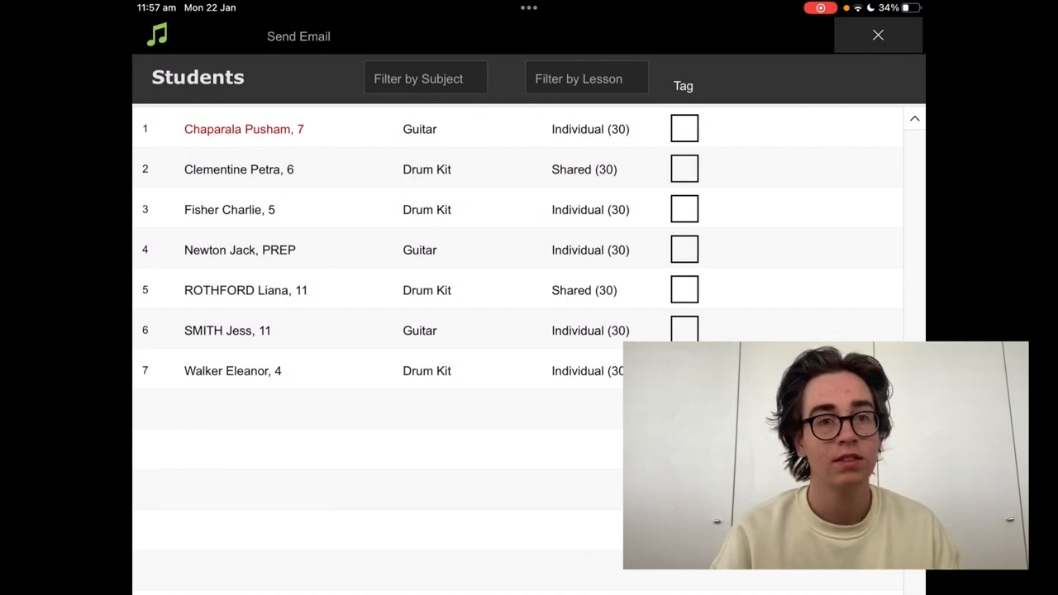
View the Semester 2, 2023 Assessment Reports, then return home via the logo
click(877, 36)
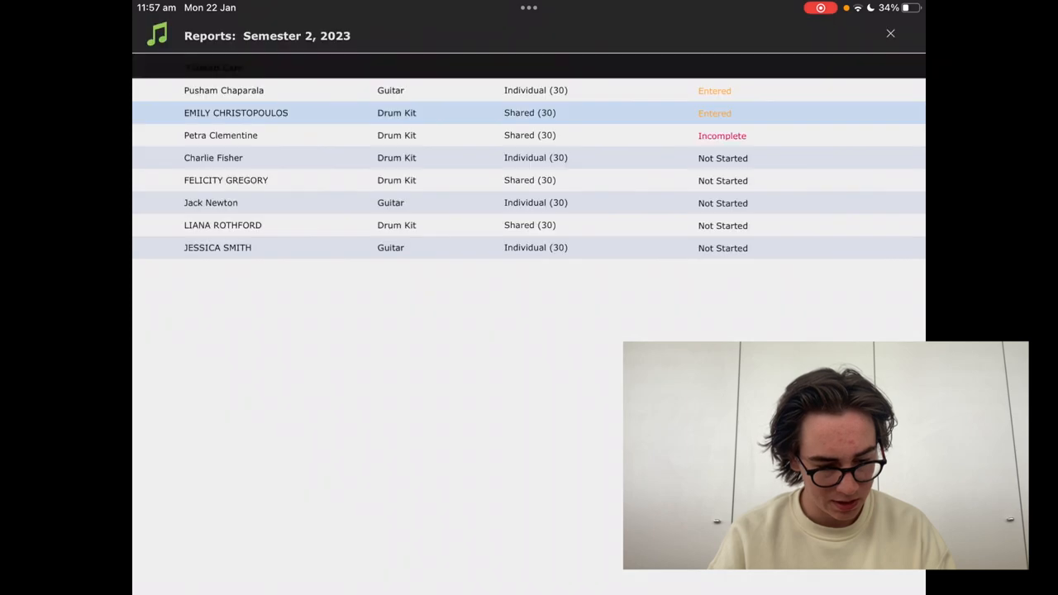
click(889, 33)
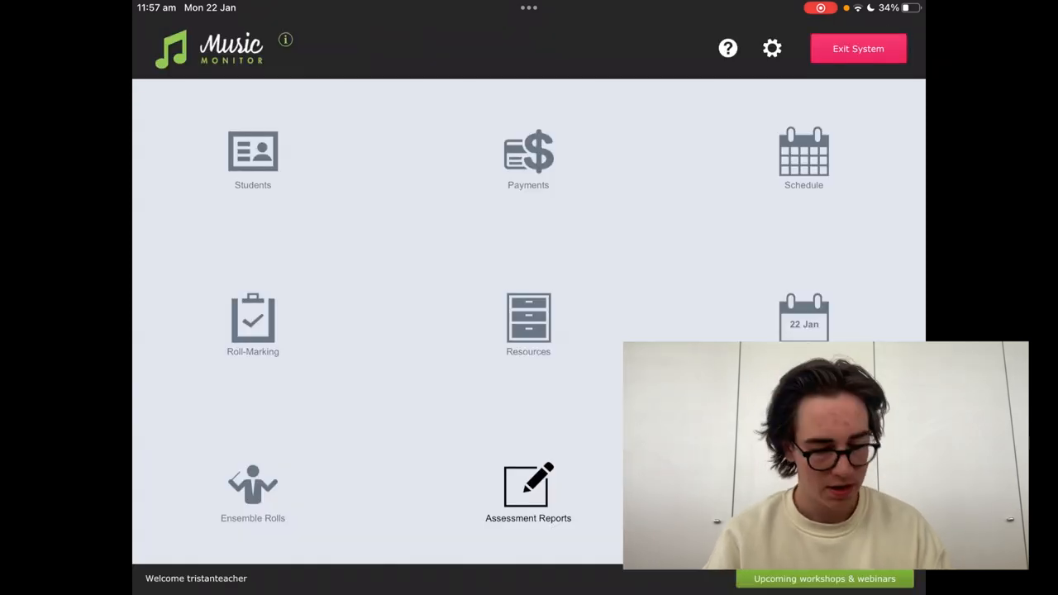